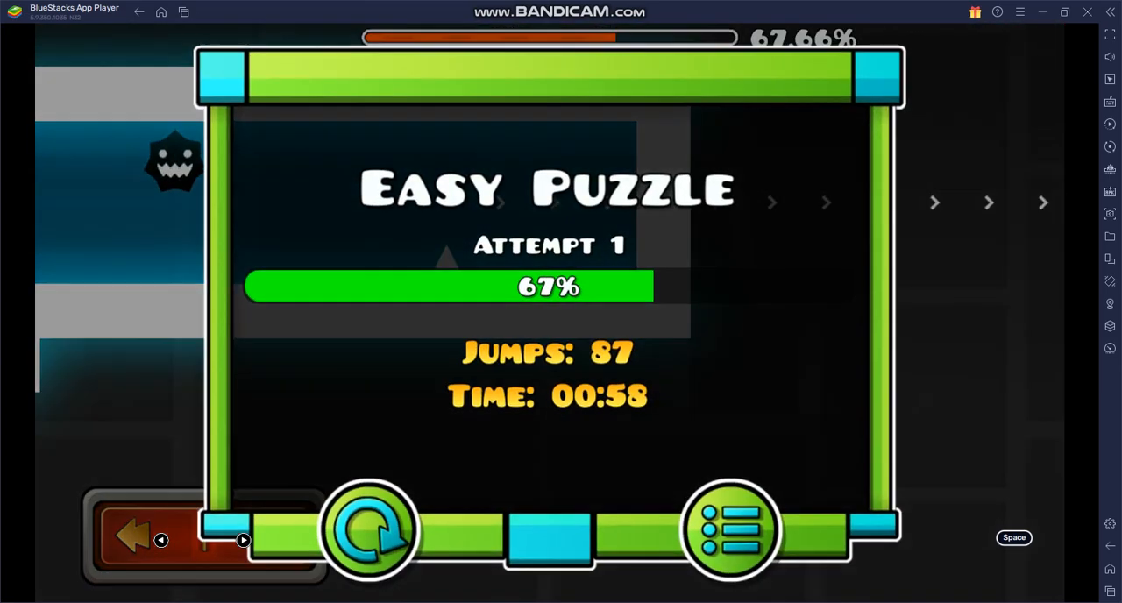
- Restart the Easy Puzzle level from the level-complete screen to begin attempt two
left_click(370, 530)
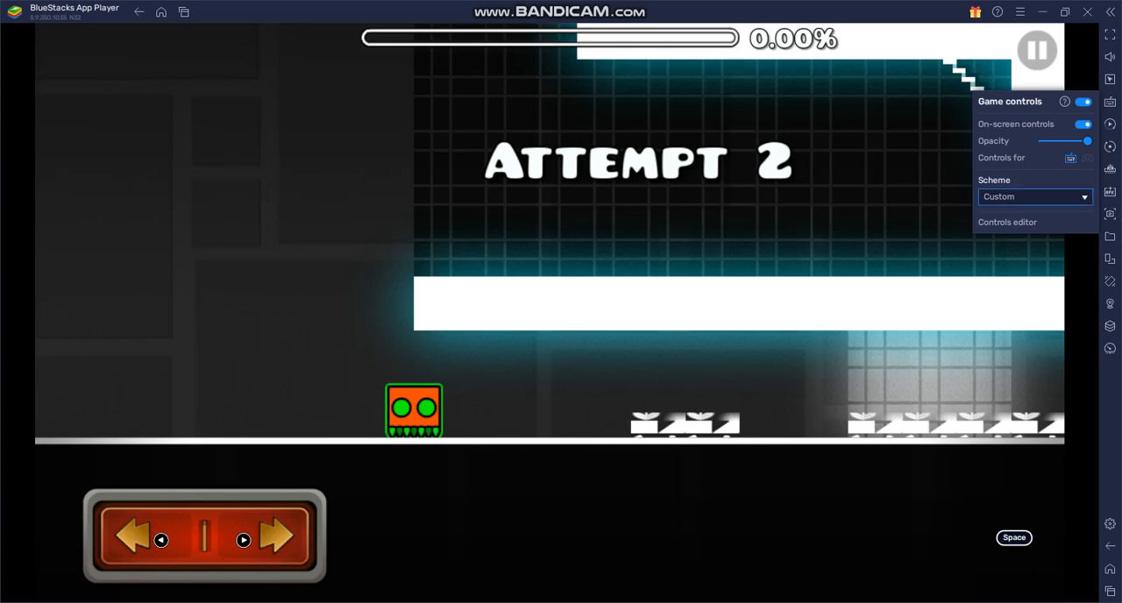
- Open the controls editor and place a new D-pad onto the game screen
left_click(1007, 222)
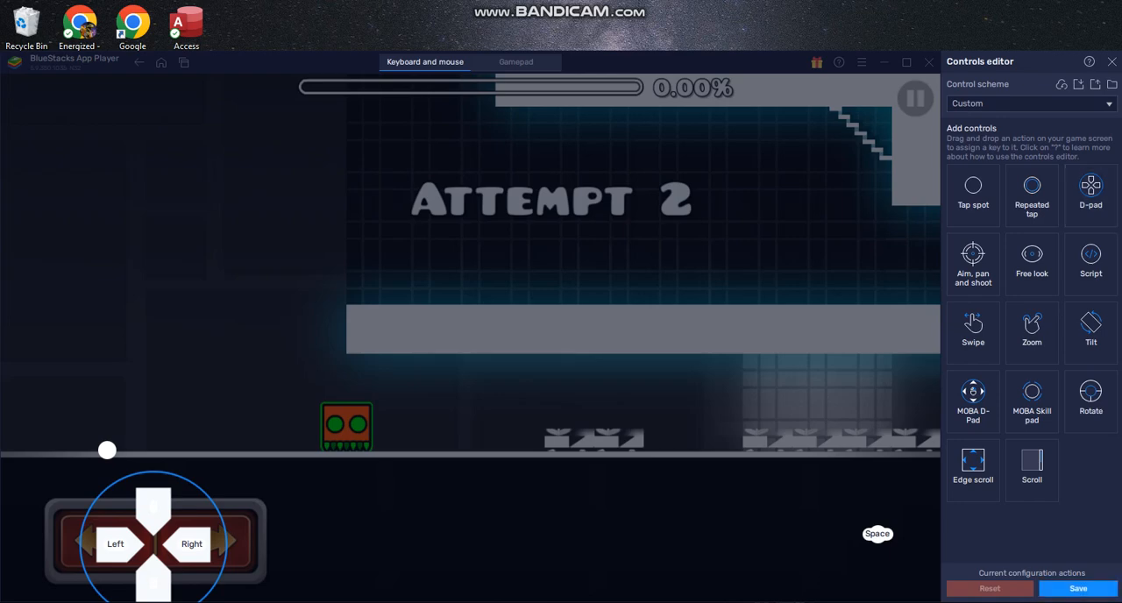
left_click_drag(1091, 184, 934, 172)
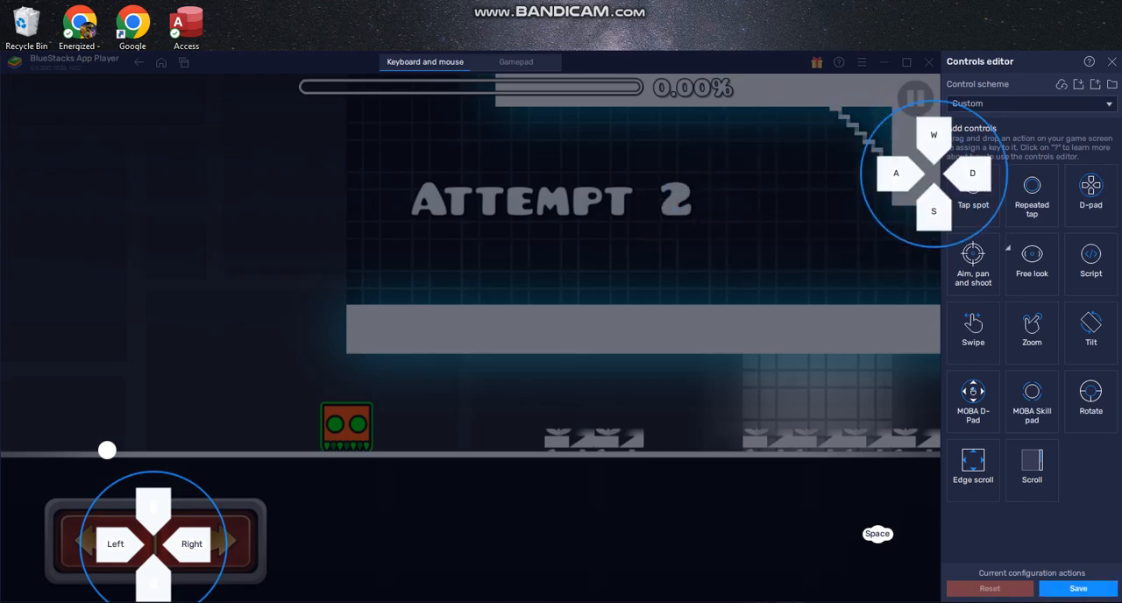
left_click_drag(934, 171, 502, 264)
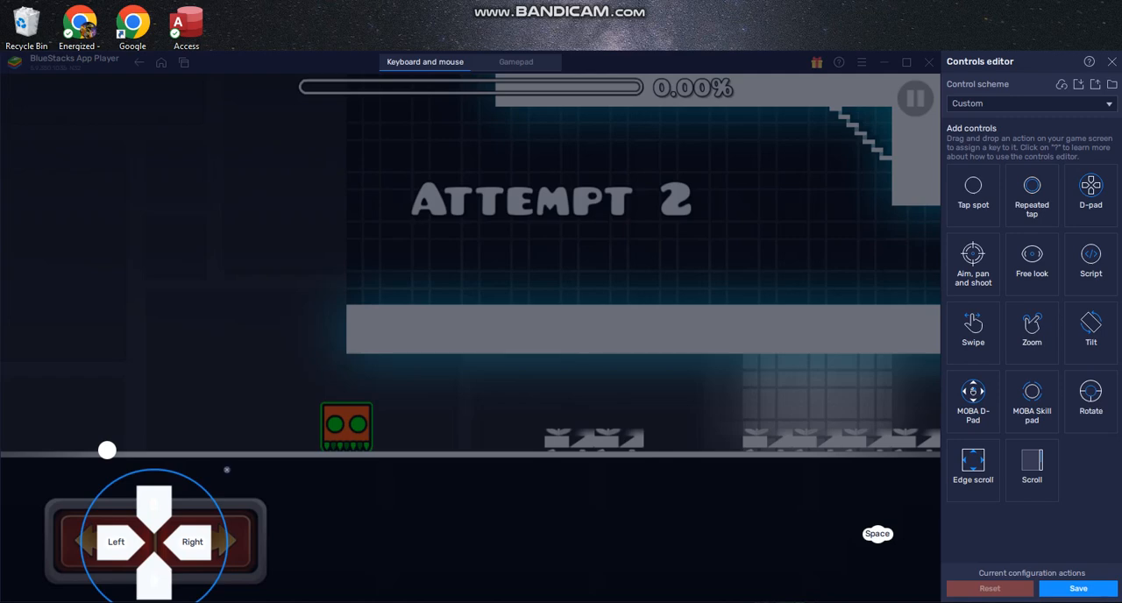
- Move the Left/Right D-pad up onto the level, then back over the arrow buttons
left_click_drag(153, 535, 333, 244)
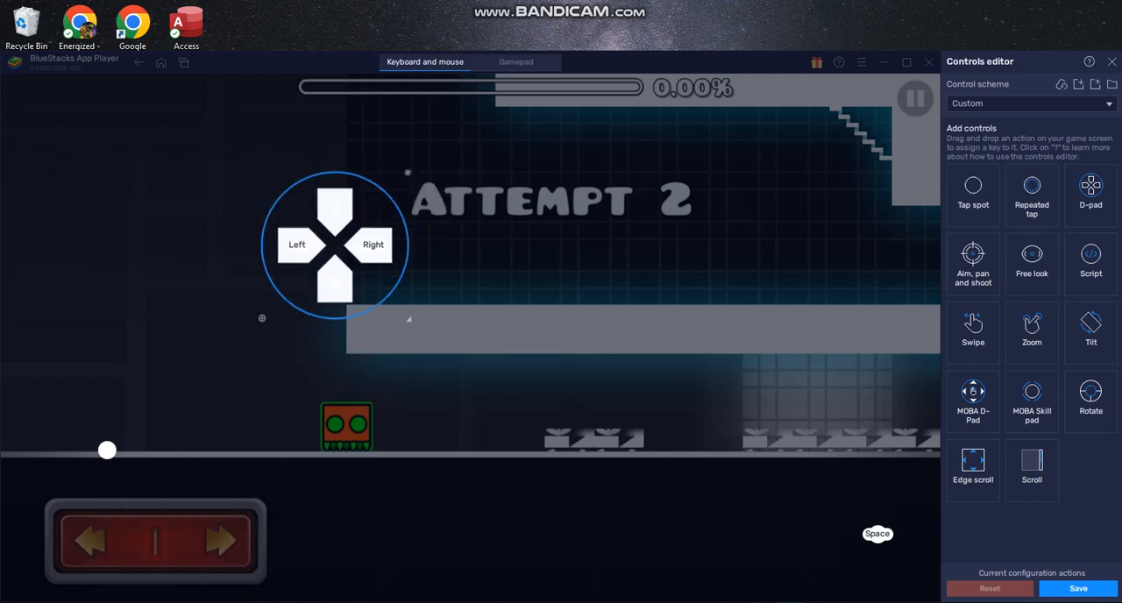
left_click_drag(333, 245, 154, 540)
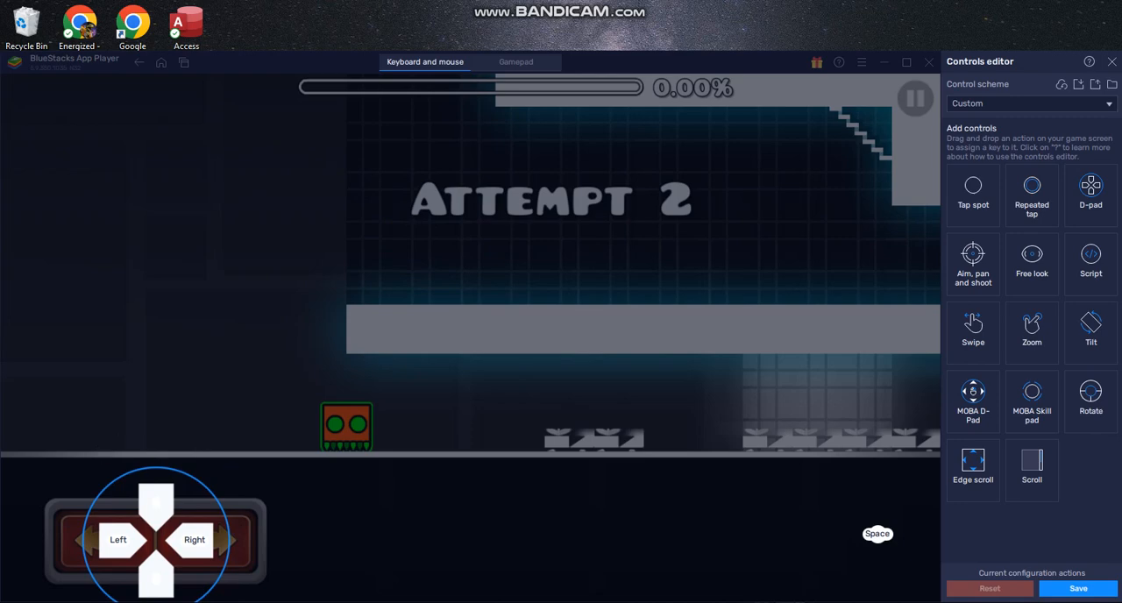
- Reposition the Space tap key to the lower right of the game screen
left_click_drag(878, 533, 415, 368)
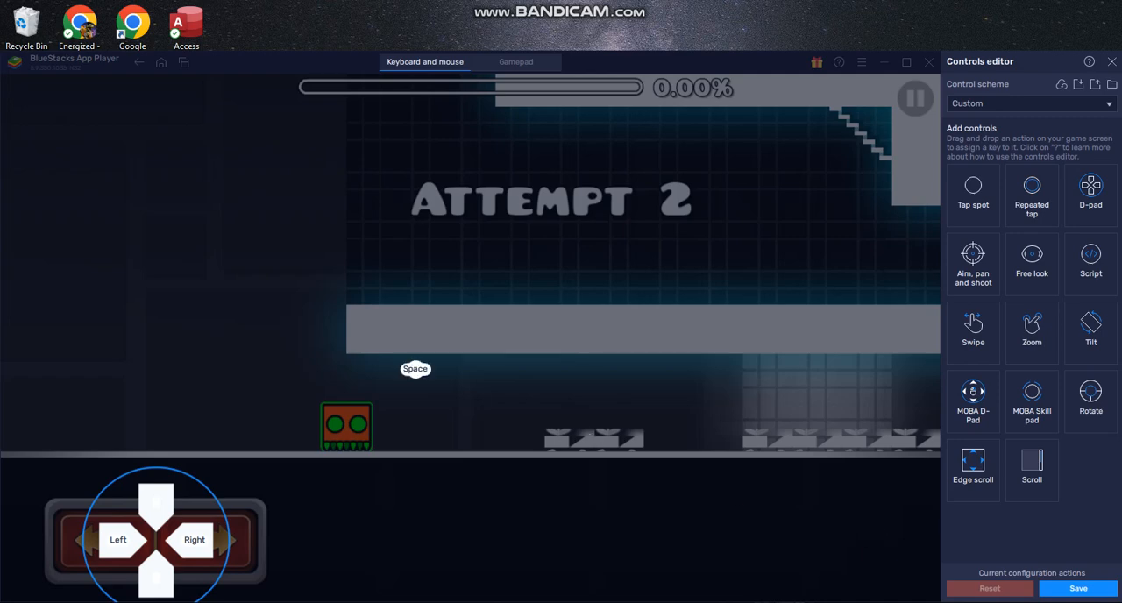
left_click_drag(415, 368, 804, 523)
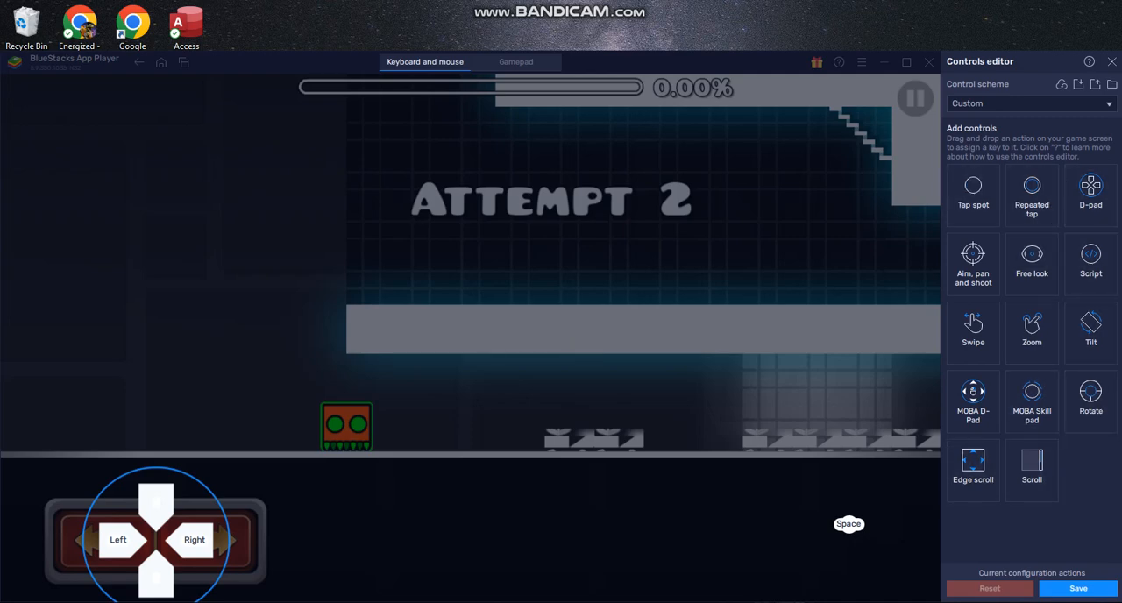
- Save the custom control scheme and close the controls editor
left_click(1078, 588)
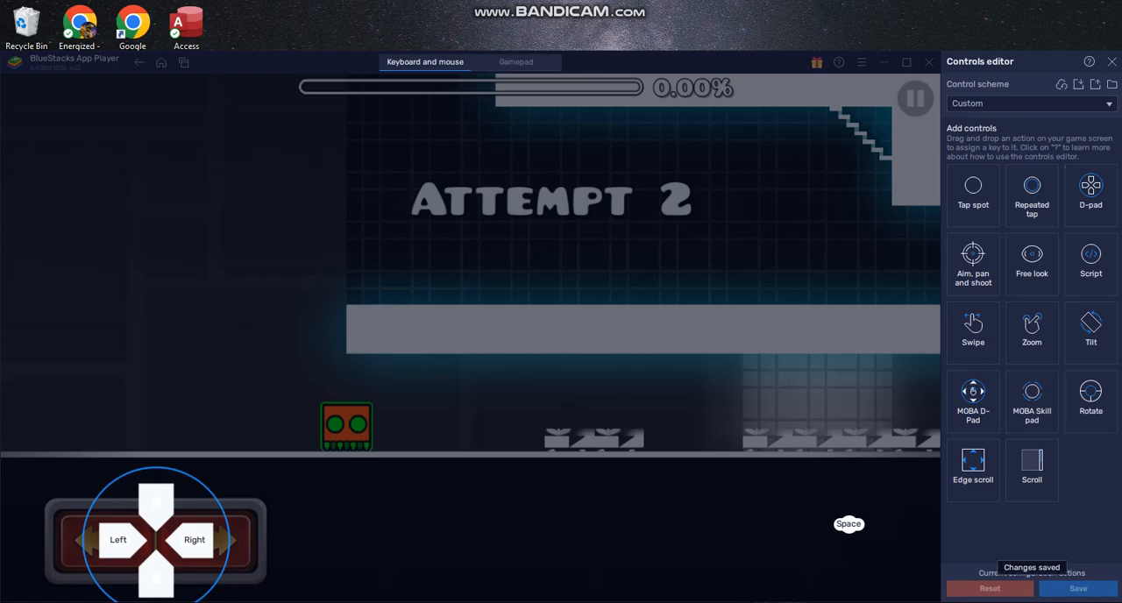
left_click(1112, 62)
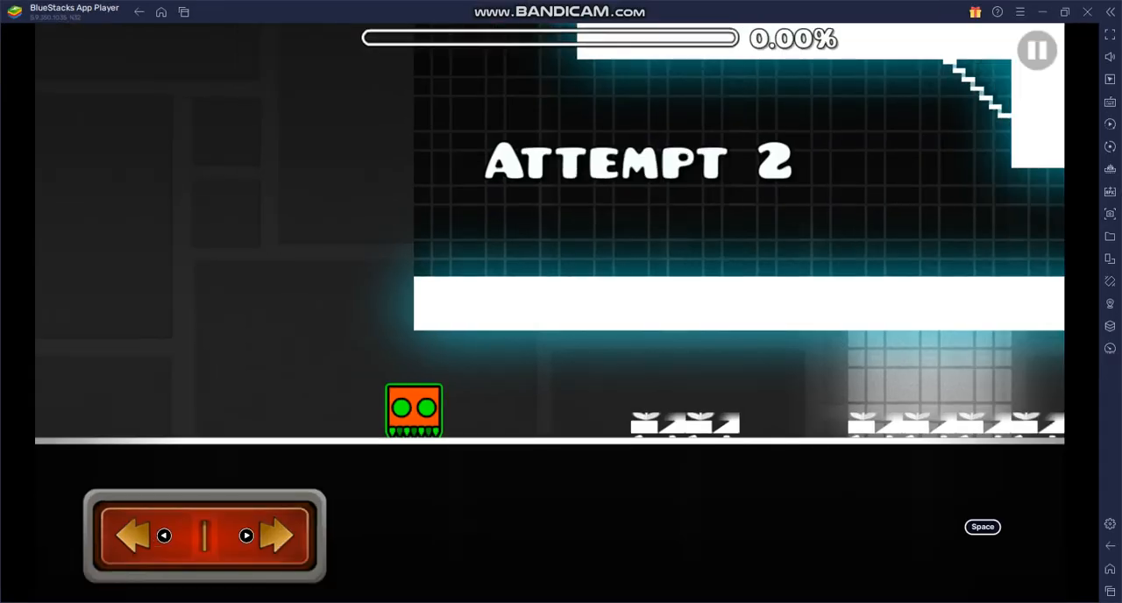